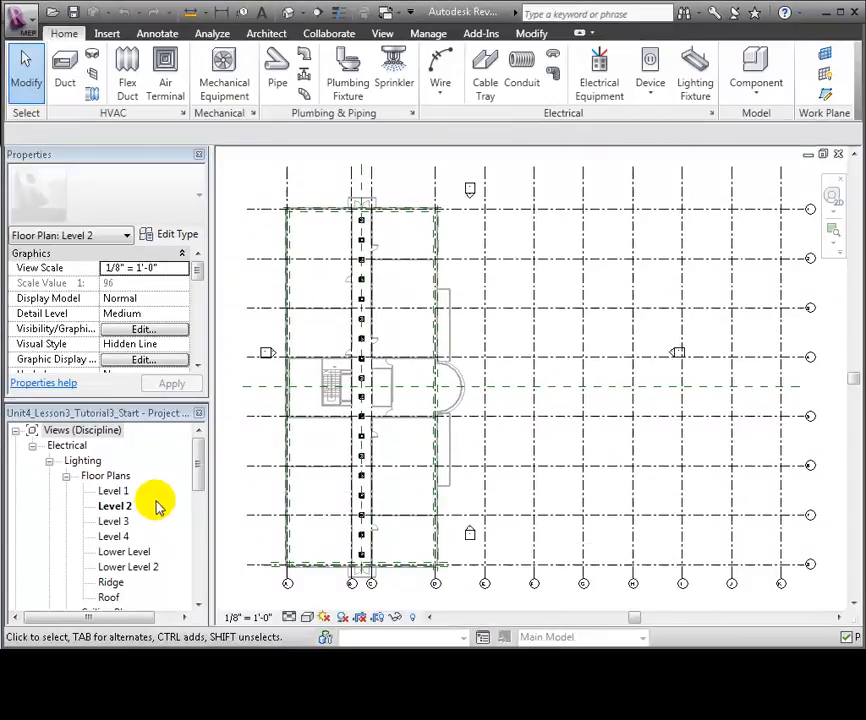
Place the 100 A lighting and appliance panelboard beside the Level 2 stairs with a 120/208 Wye distribution system
{"action": "left_click", "coordinate": [114, 505]}
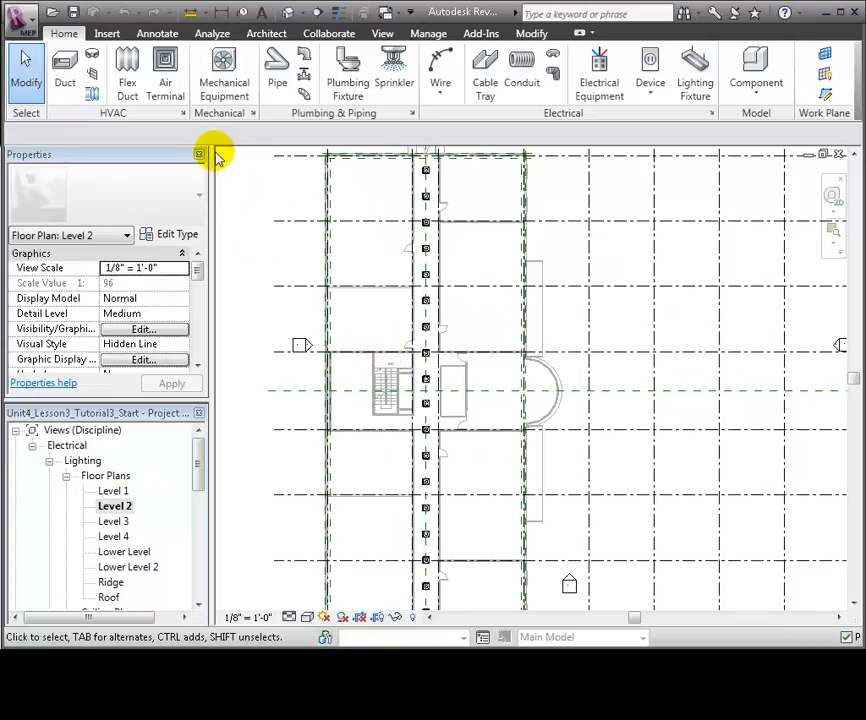
{"action": "mouse_move", "coordinate": [568, 65]}
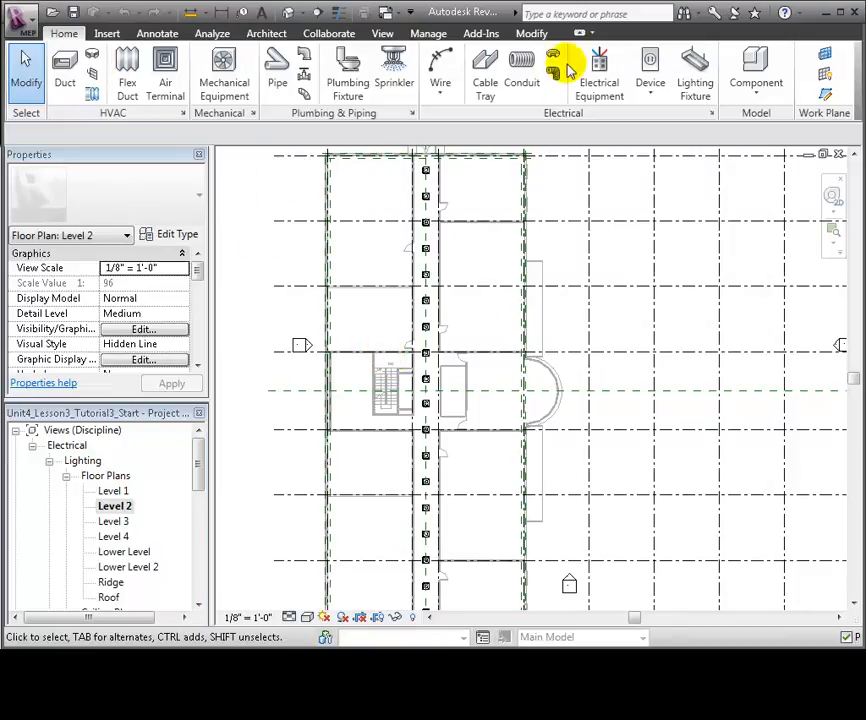
{"action": "left_click", "coordinate": [599, 70]}
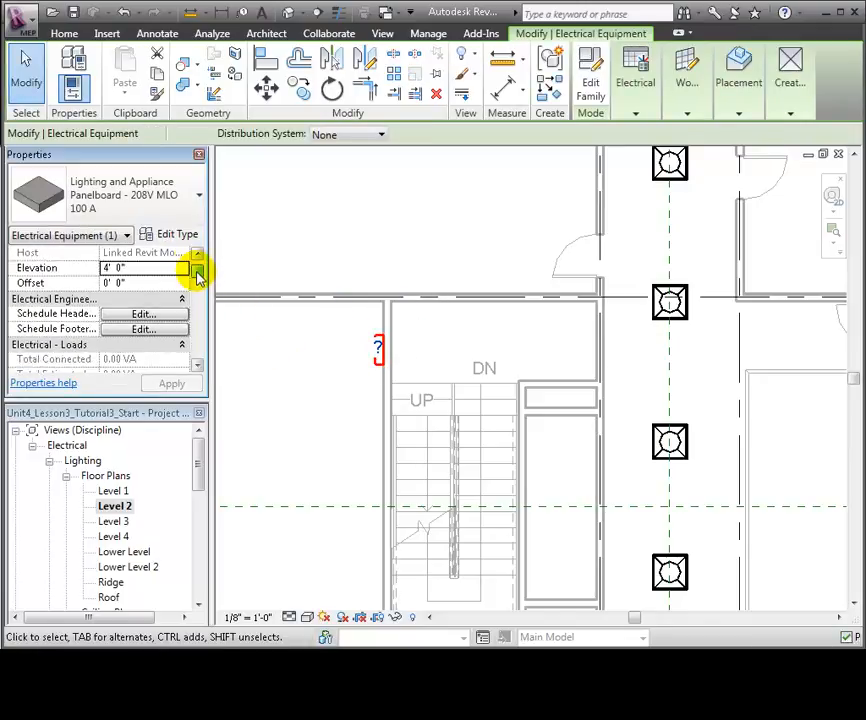
{"action": "left_click", "coordinate": [380, 134]}
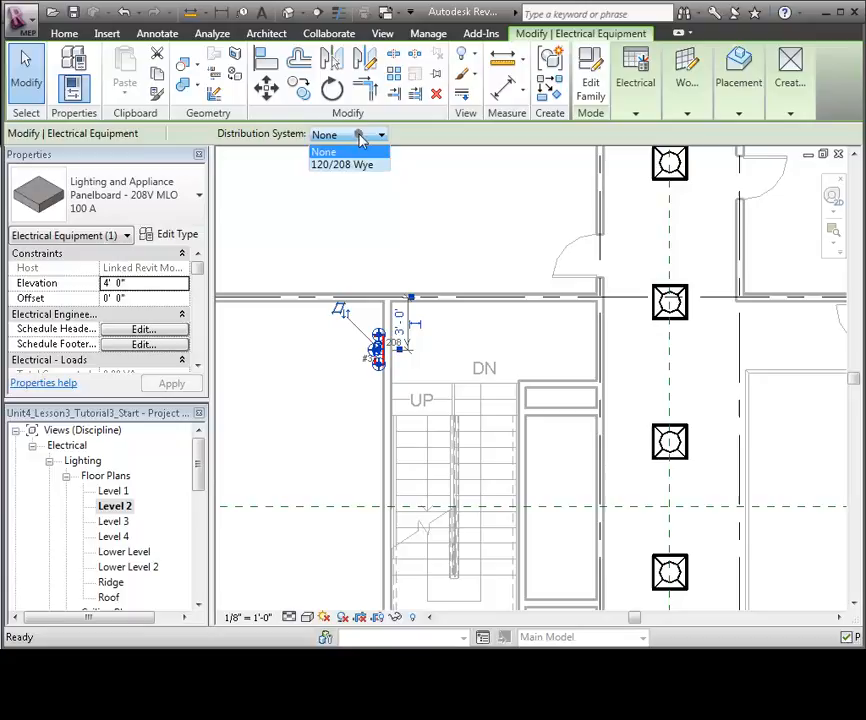
{"action": "left_click", "coordinate": [344, 165]}
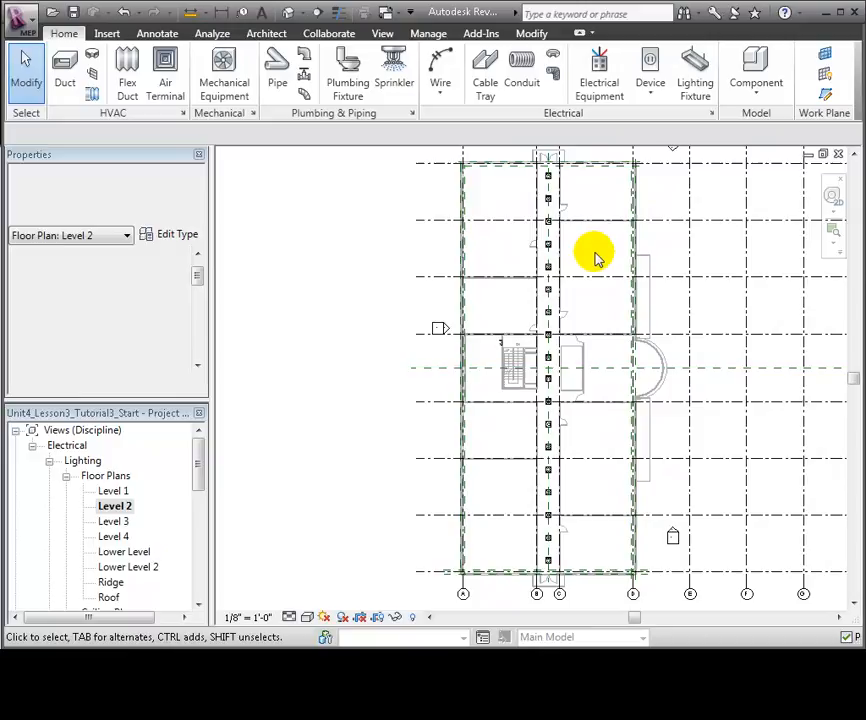
Select all instances of the corridor troffer light and create one power circuit for them
{"action": "left_click", "coordinate": [548, 175]}
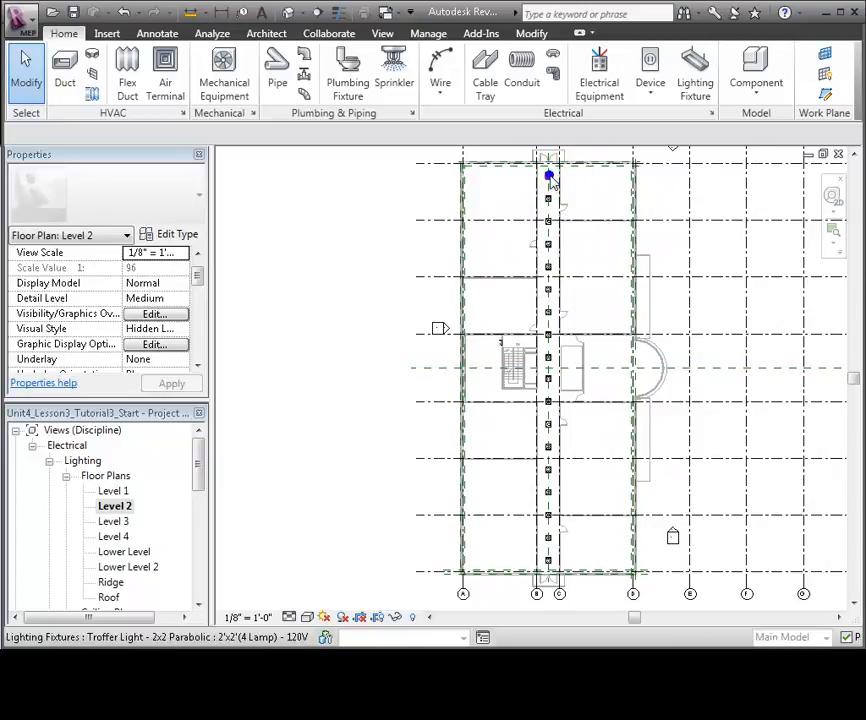
{"action": "right_click", "coordinate": [548, 175]}
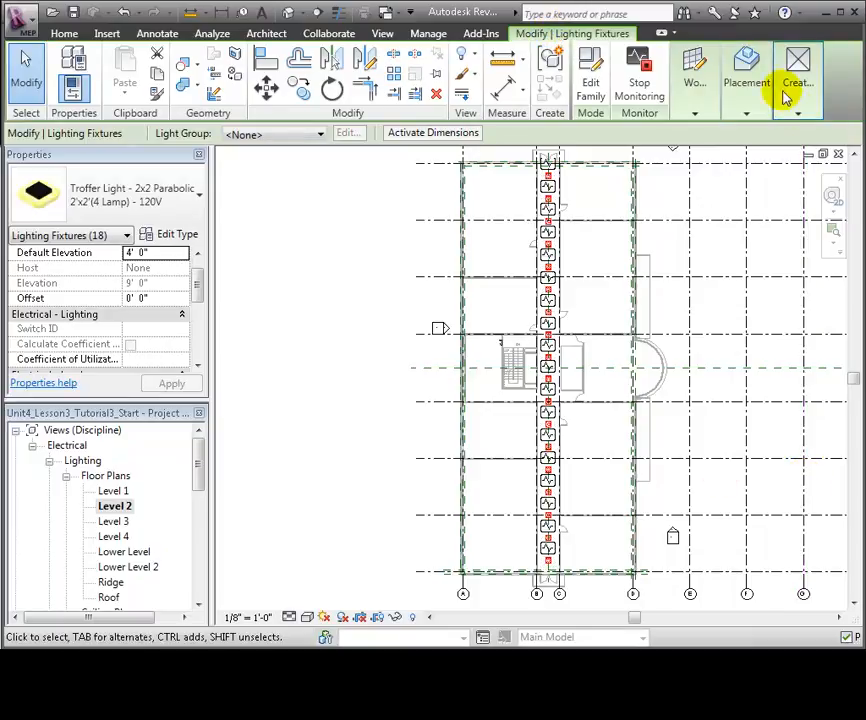
{"action": "left_click", "coordinate": [798, 82]}
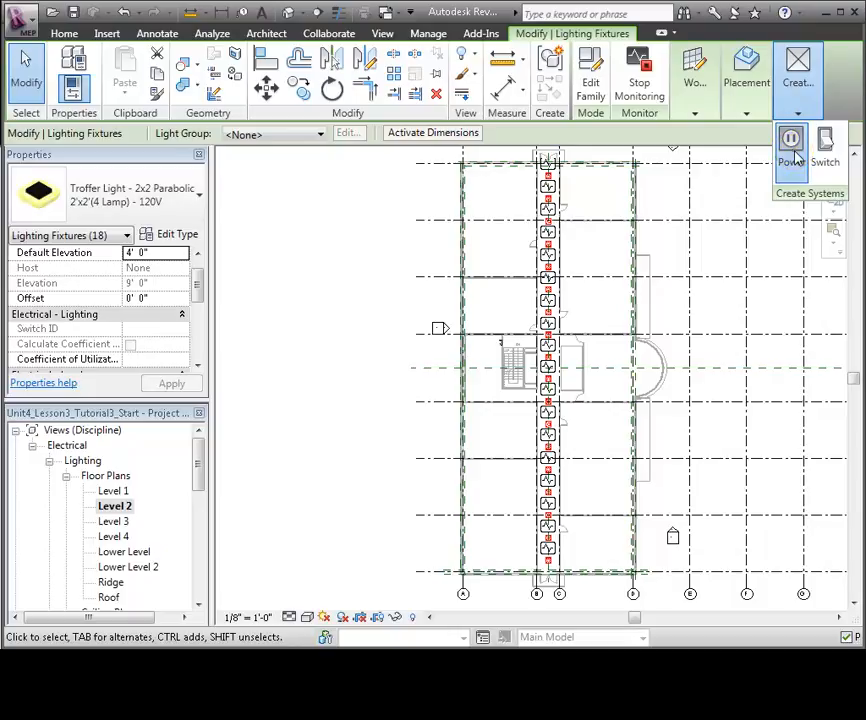
{"action": "left_click", "coordinate": [790, 147]}
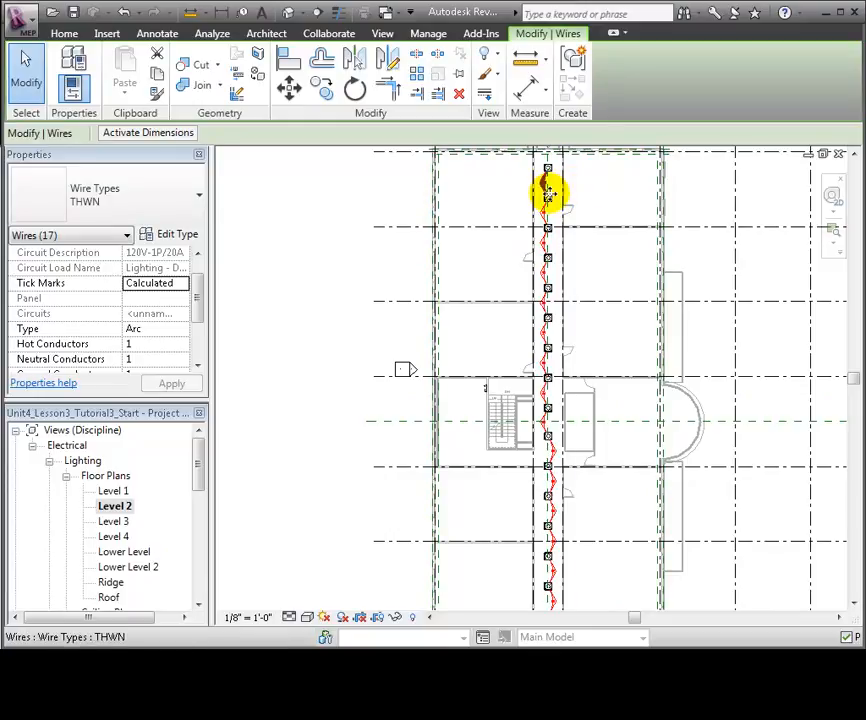
{"action": "mouse_move", "coordinate": [548, 195]}
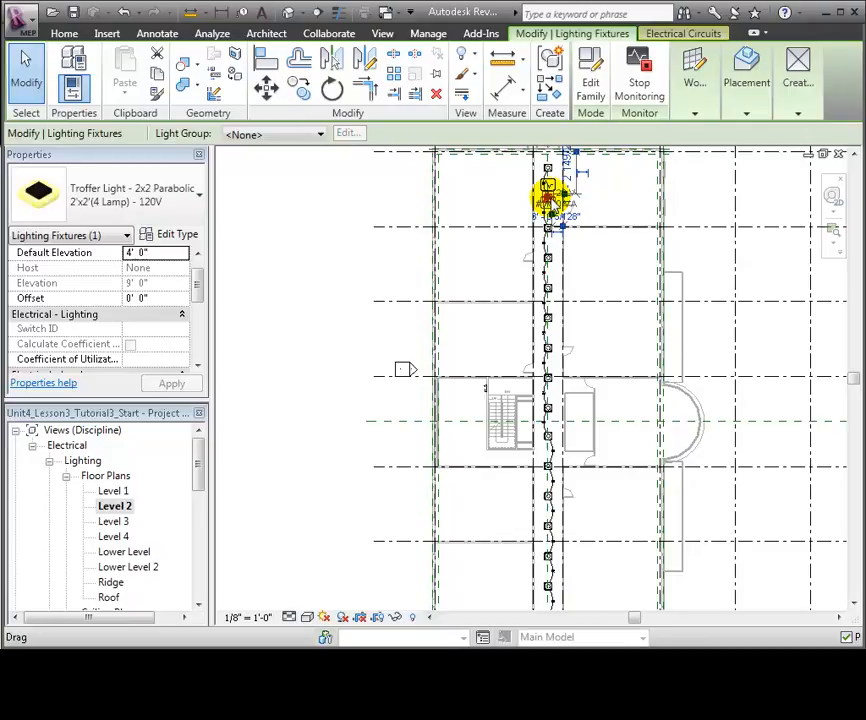
Assign the corridor lighting circuit to the new panelboard
{"action": "left_click", "coordinate": [683, 33]}
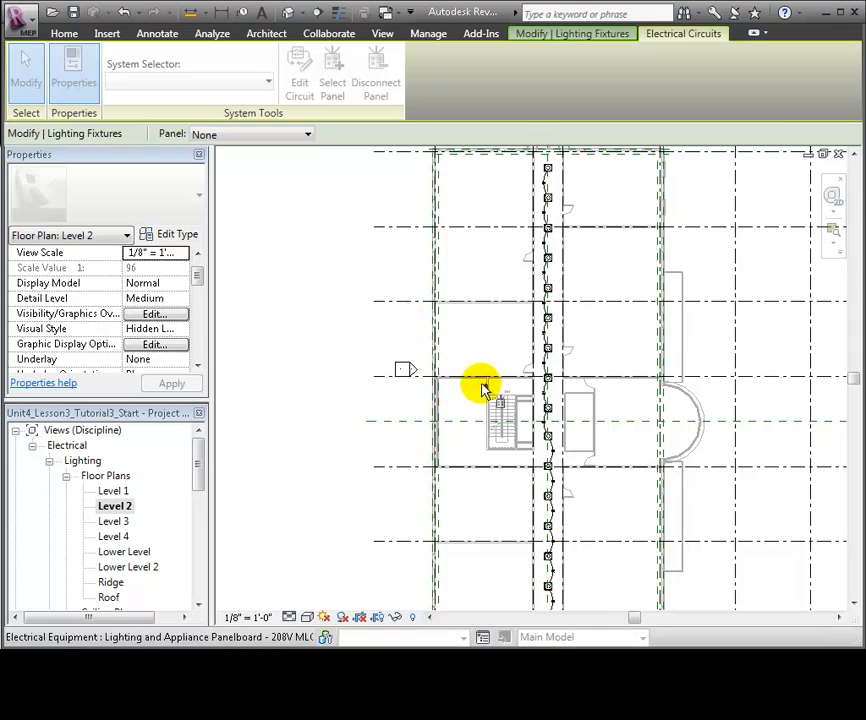
{"action": "left_click", "coordinate": [847, 497]}
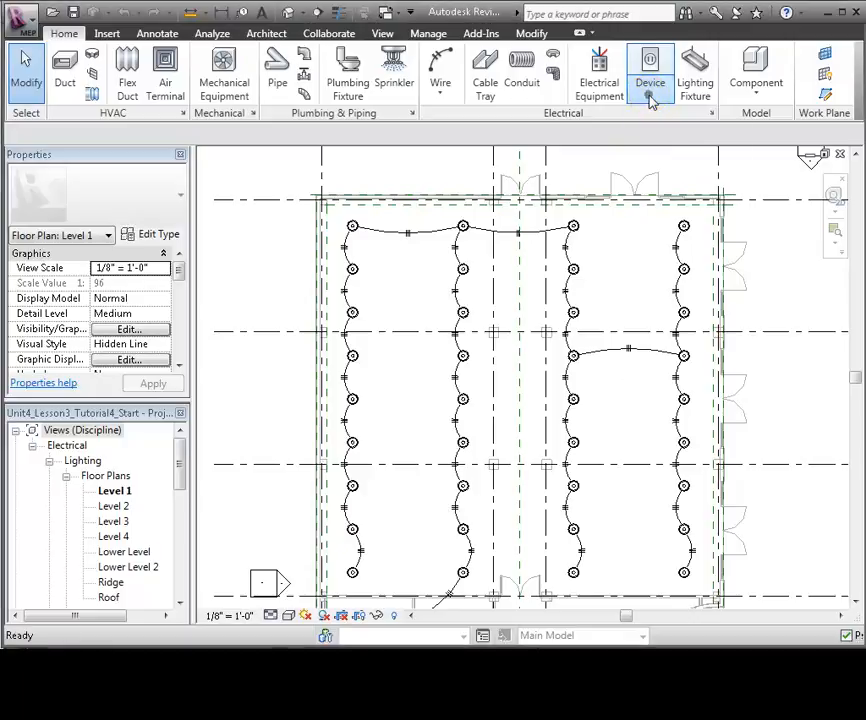
Choose the Lighting Switches: Single Pole type at 4' 6" elevation and zoom into the lower wall area
{"action": "left_click", "coordinate": [650, 75]}
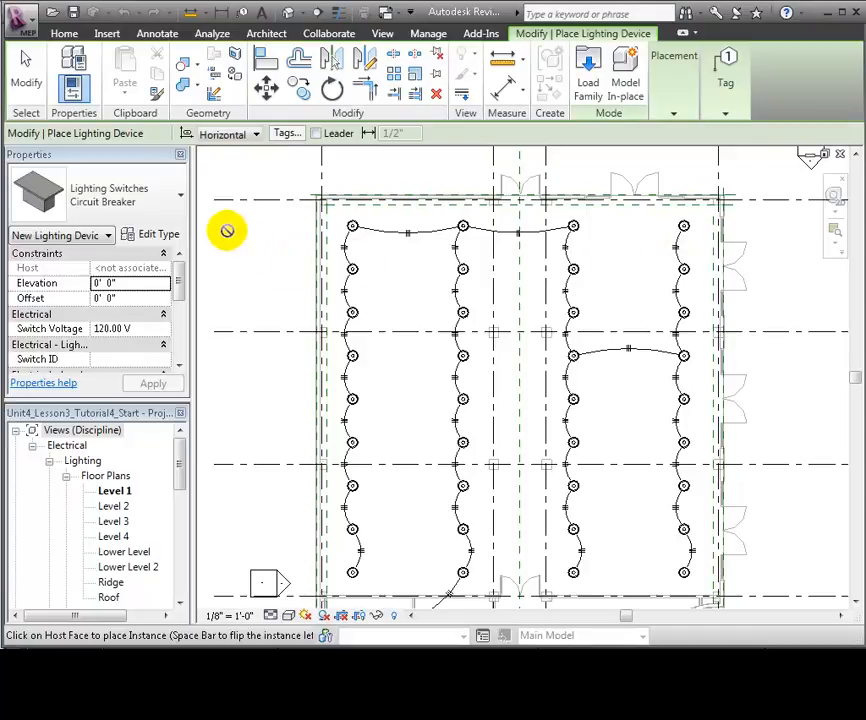
{"action": "left_click", "coordinate": [178, 194]}
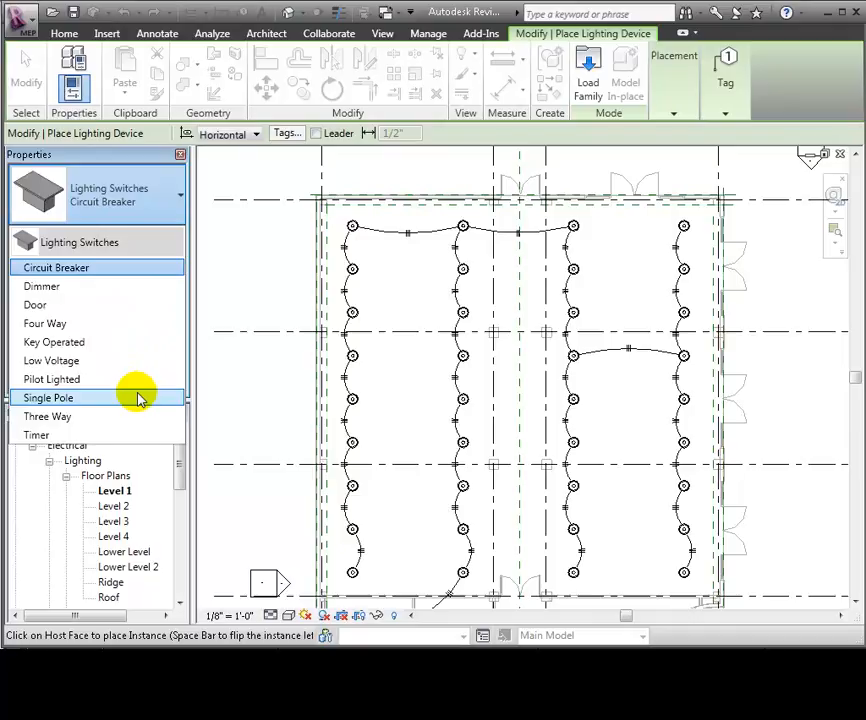
{"action": "left_click", "coordinate": [47, 398]}
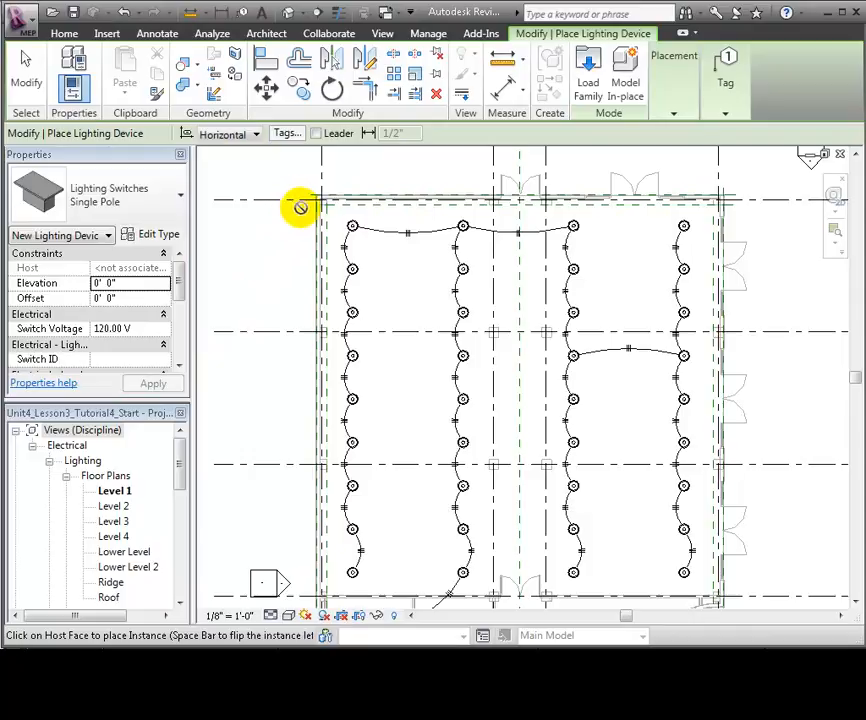
{"action": "left_click", "coordinate": [673, 113]}
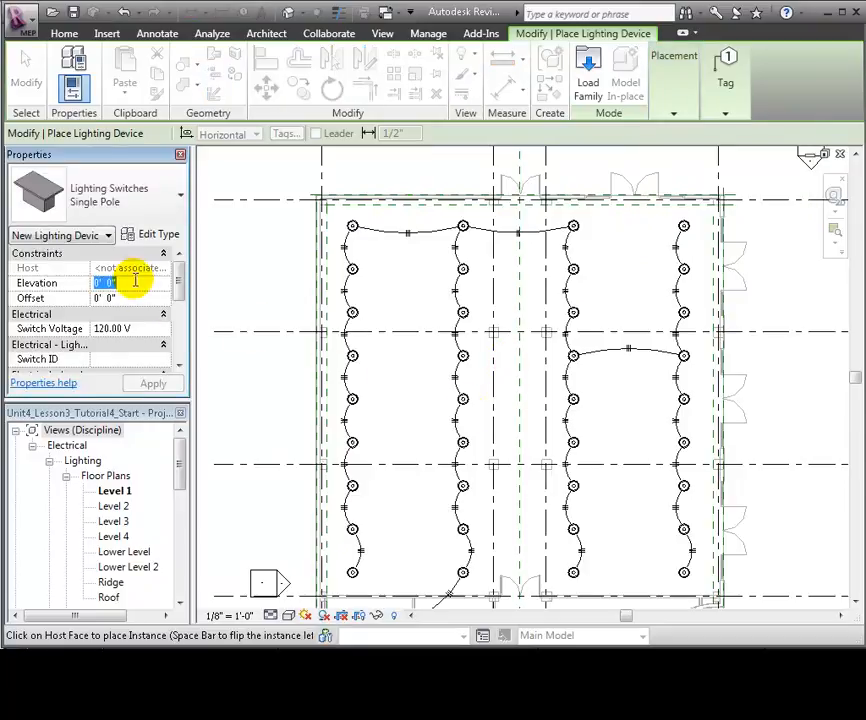
{"action": "type", "text": "4' 6\""}
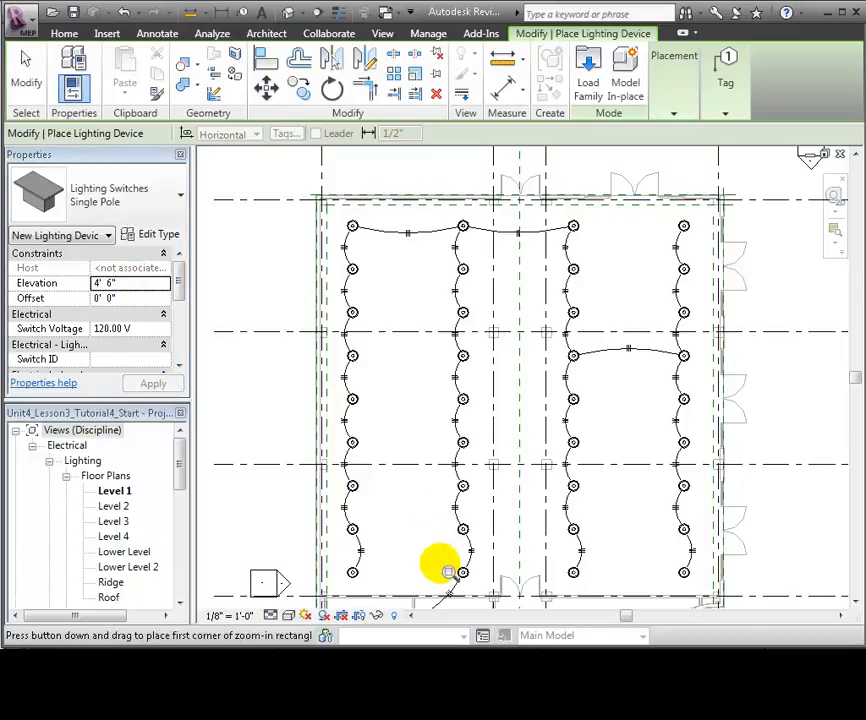
{"action": "left_click_drag", "start_coordinate": [448, 572], "coordinate": [528, 612]}
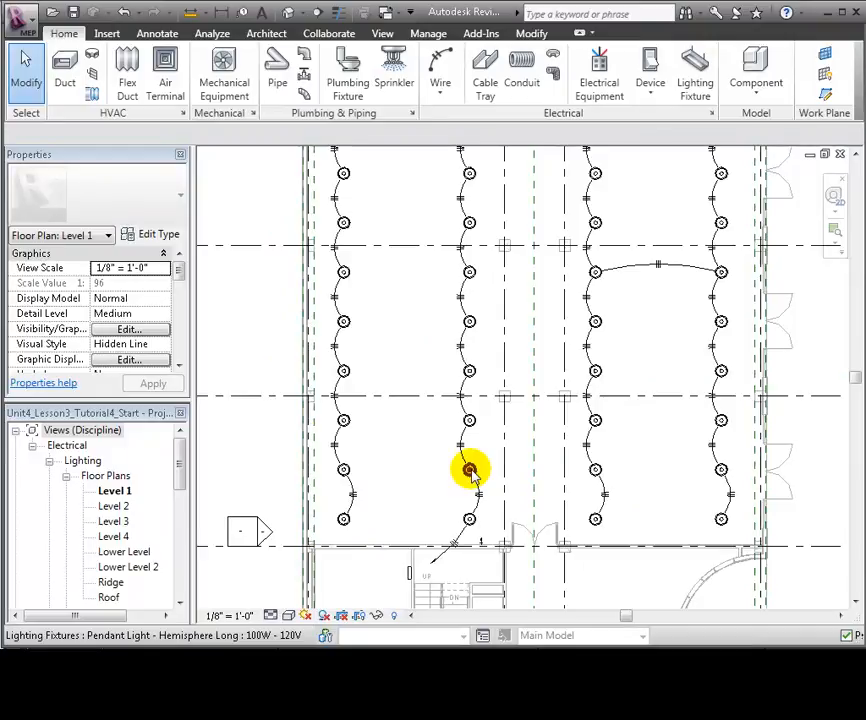
Select the circuited Level 1 pendant lights and create a switch system using the wall switch
{"action": "right_click", "coordinate": [470, 470]}
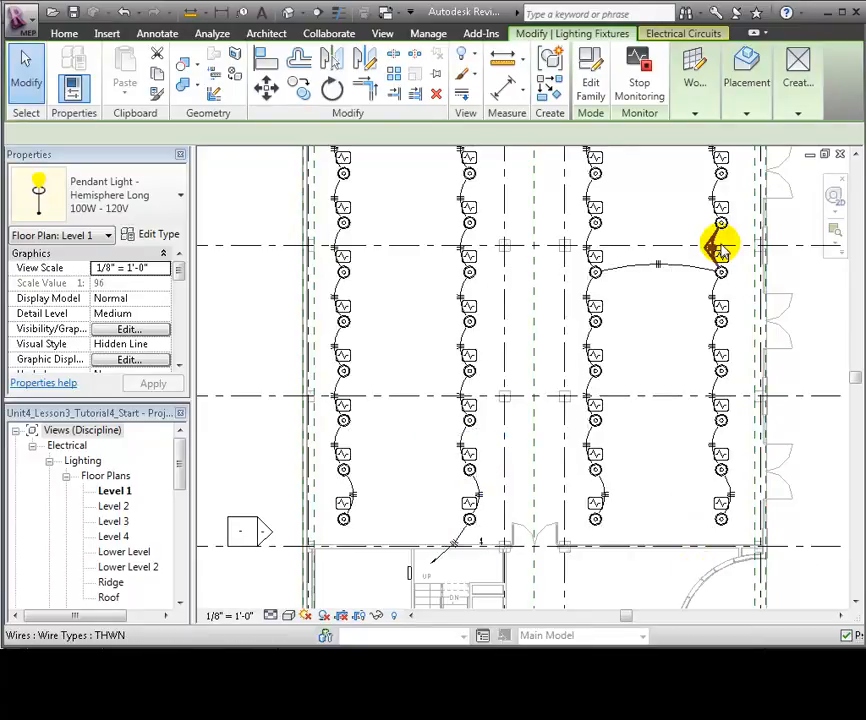
{"action": "left_click", "coordinate": [720, 247]}
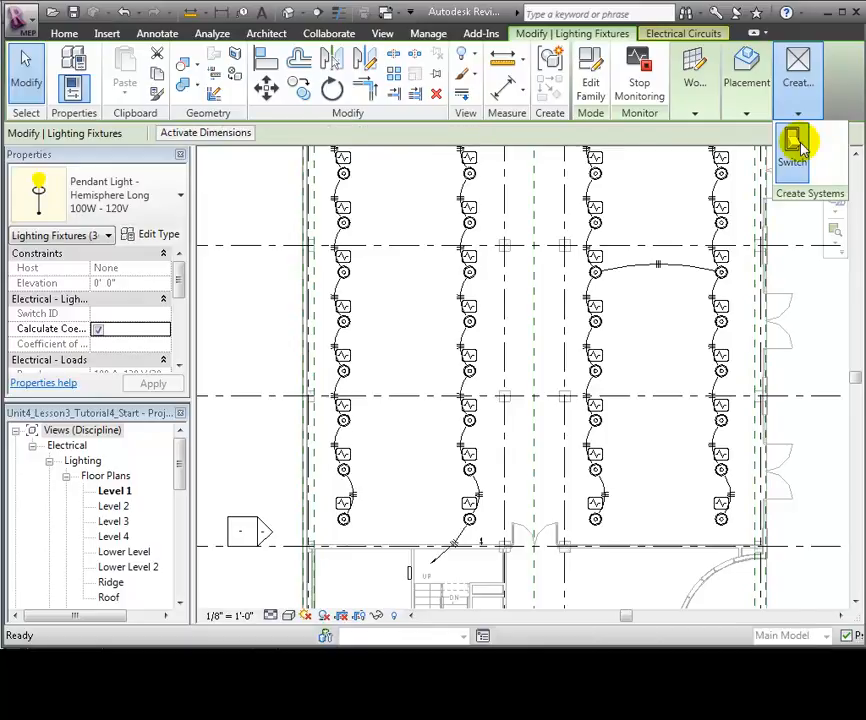
{"action": "left_click", "coordinate": [791, 148]}
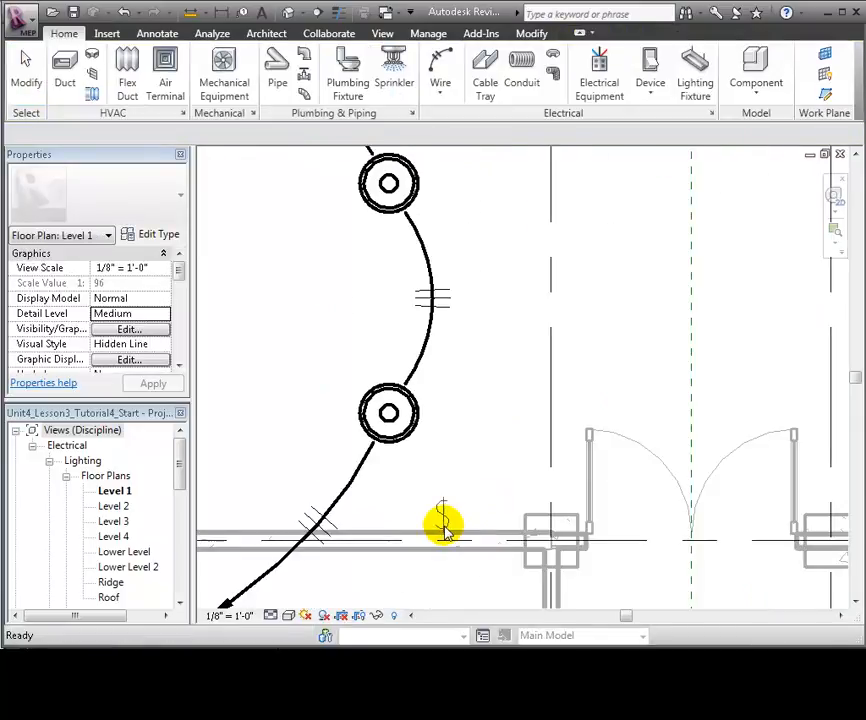
{"action": "left_click", "coordinate": [445, 525]}
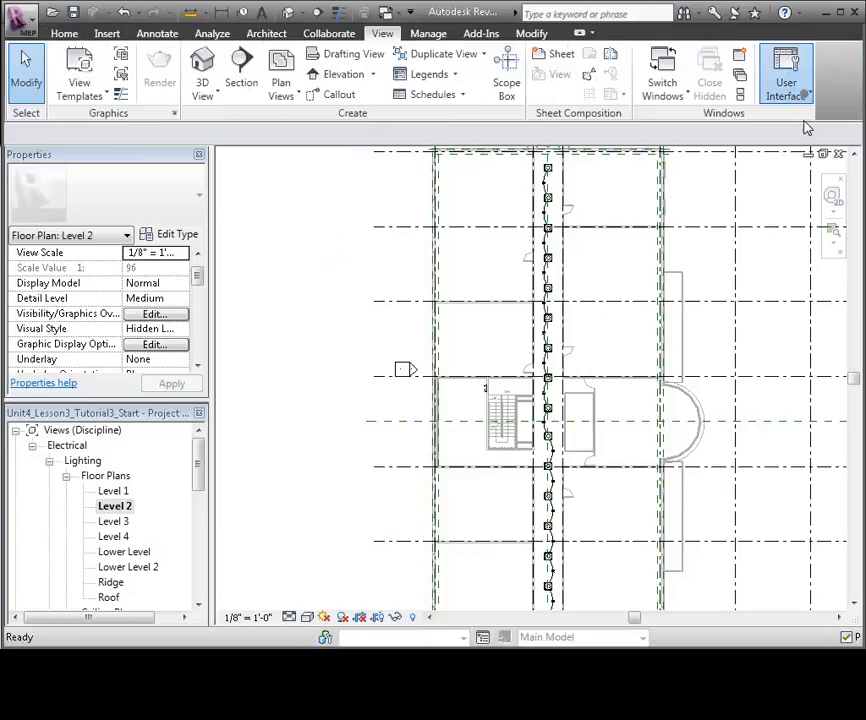
Open the System Browser and expand Electrical and Power to show the panel's 1440 VA circuit
{"action": "left_click", "coordinate": [786, 75]}
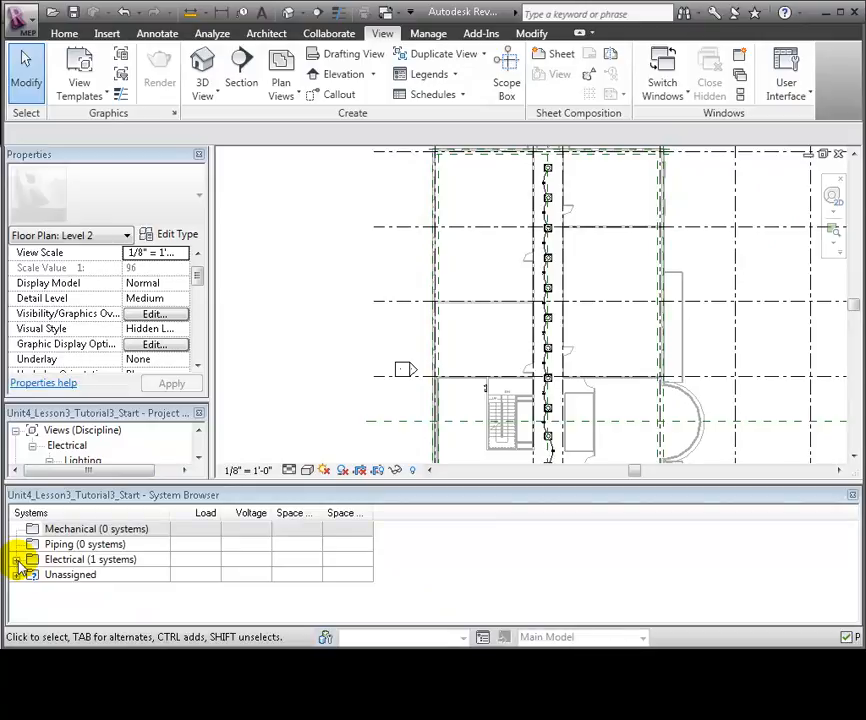
{"action": "left_click", "coordinate": [17, 559]}
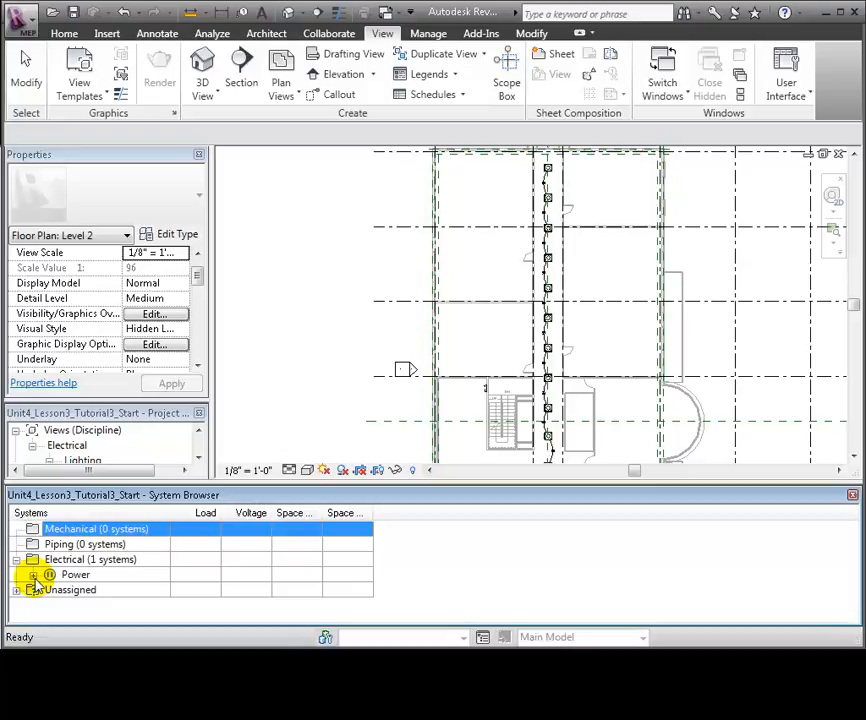
{"action": "left_click", "coordinate": [32, 574]}
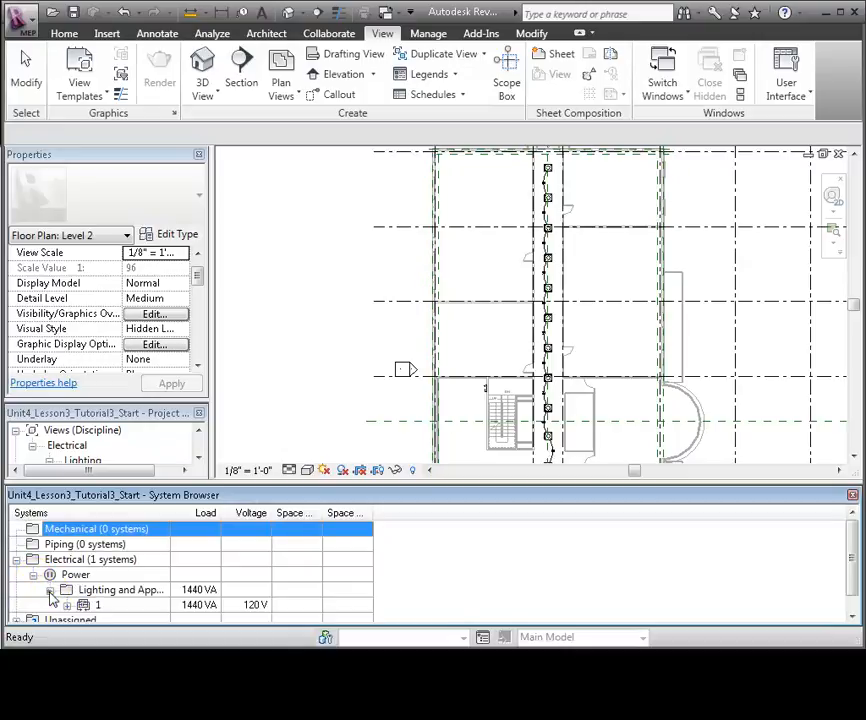